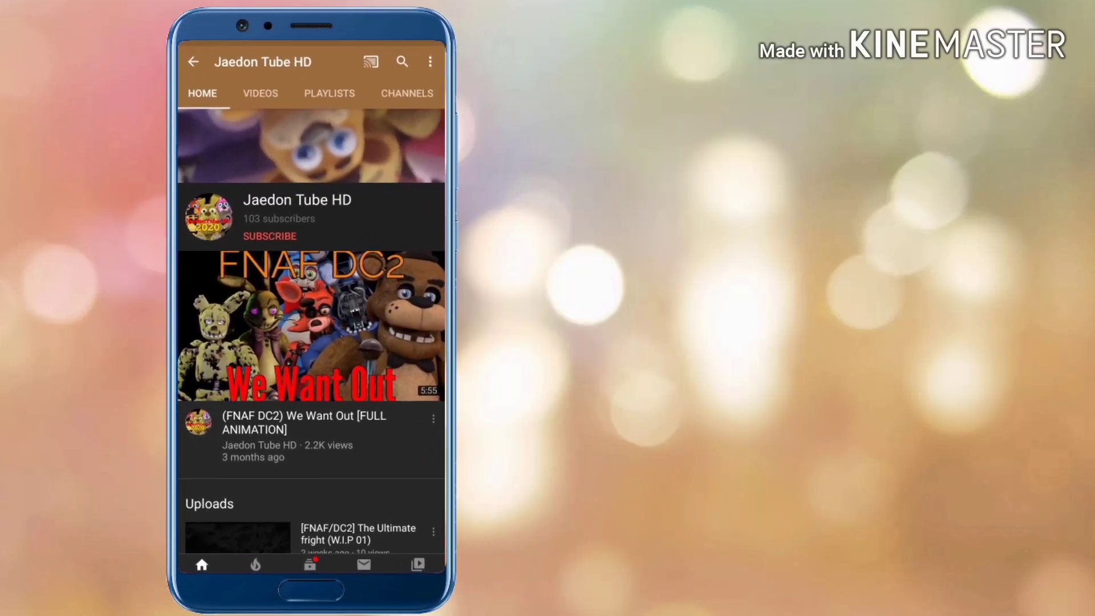
Step: Play the phone clip so the Jaedon Tube HD page switches to Subscribed with the bell
{"action": "left_click", "coordinate": [270, 236]}
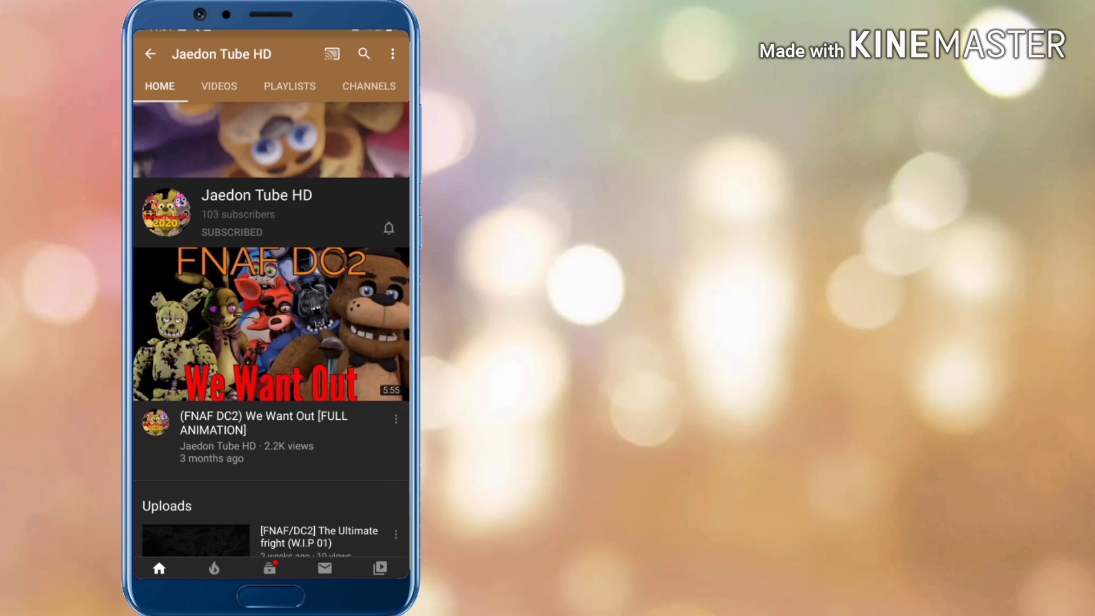
{"action": "mouse_move", "coordinate": [552, 380]}
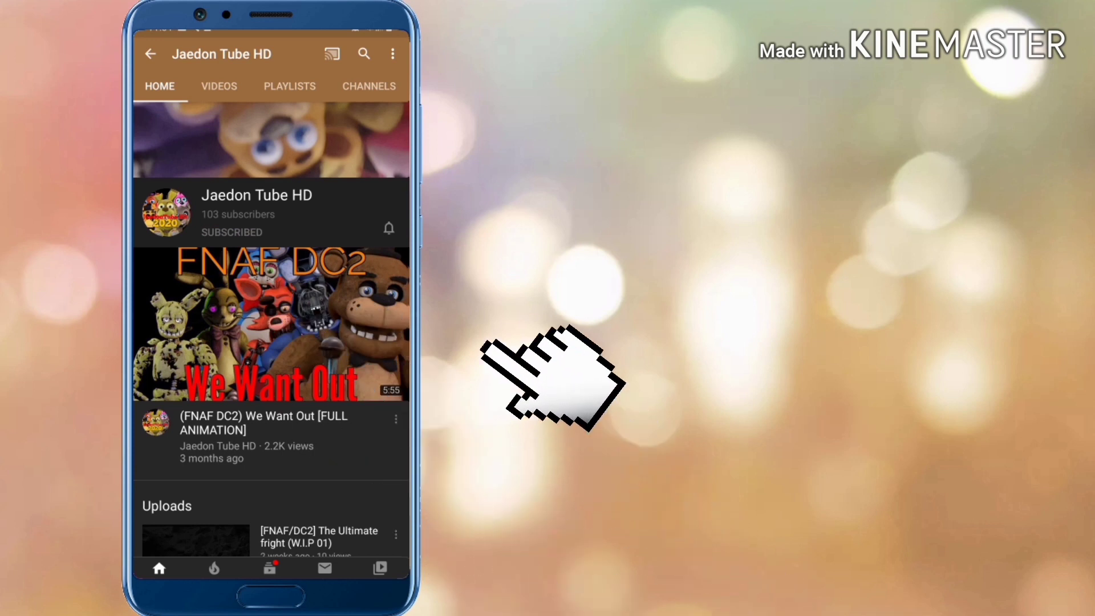